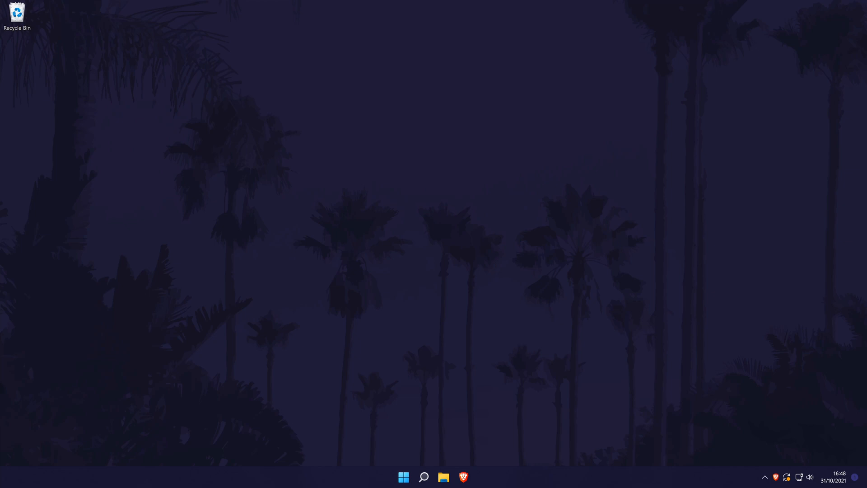
Step: Search the taskbar for "settings" so the Settings app shows as best match
left_click(423, 477)
type("settings")
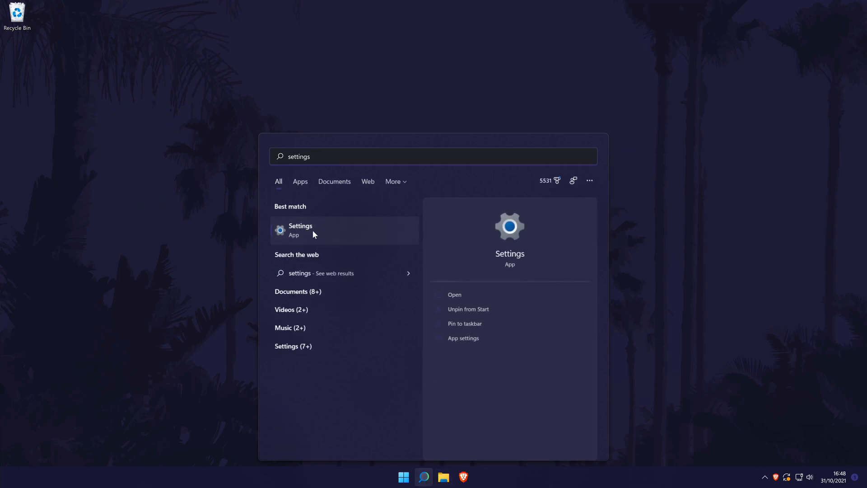
Step: Launch Settings to System > Notifications, peek at the extra global options, and scroll the app list
left_click(300, 230)
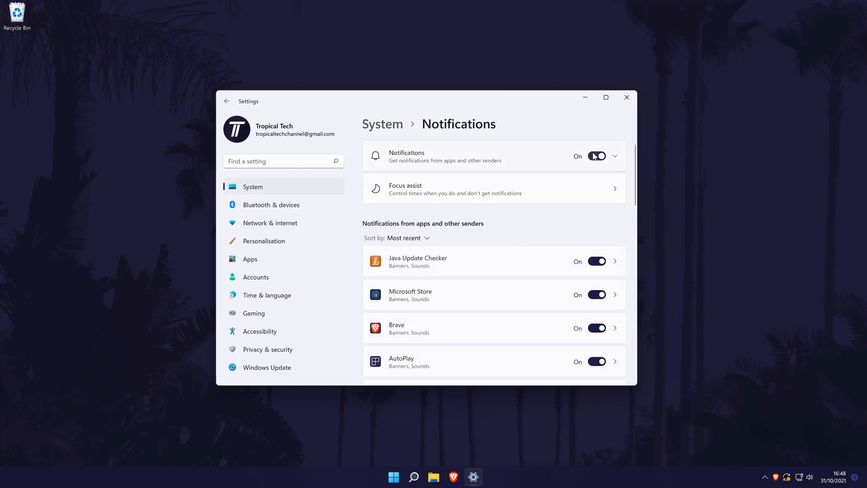
left_click(614, 156)
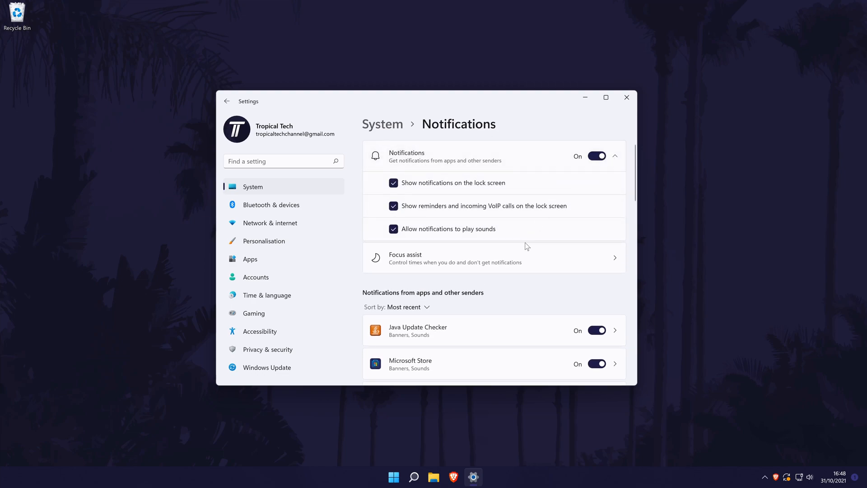
left_click(614, 155)
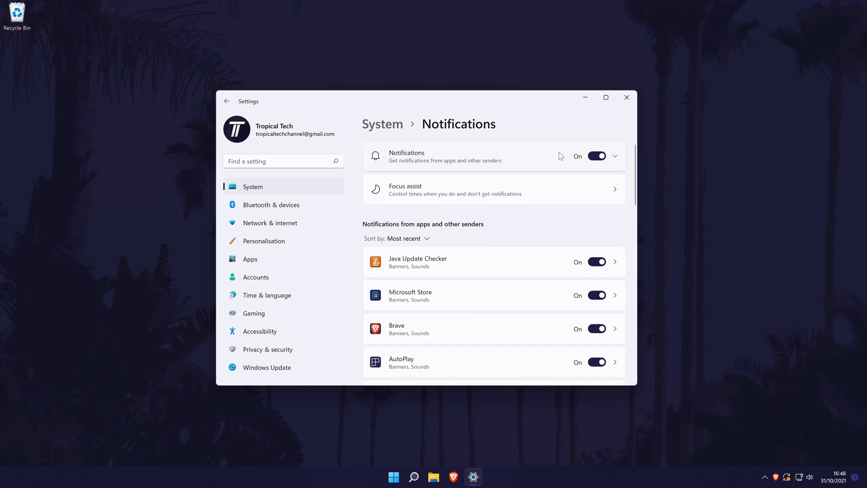
scroll("down", 3)
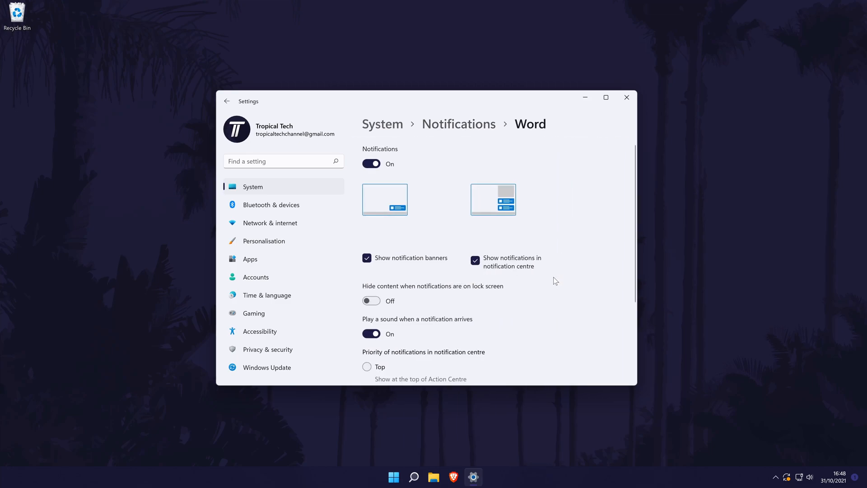
Step: Scroll through Word's notification options before returning to the Notifications page
scroll("down", 3)
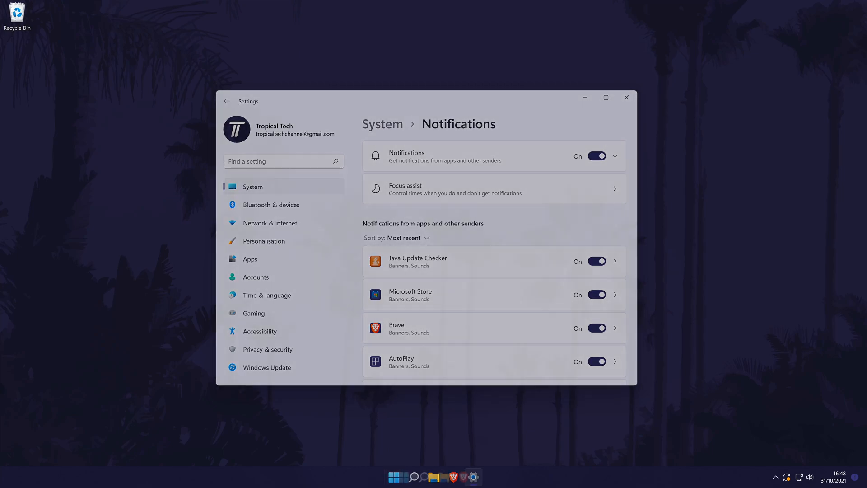
Step: Close the Settings window, leaving the desktop with the subscribe banner
left_click(626, 97)
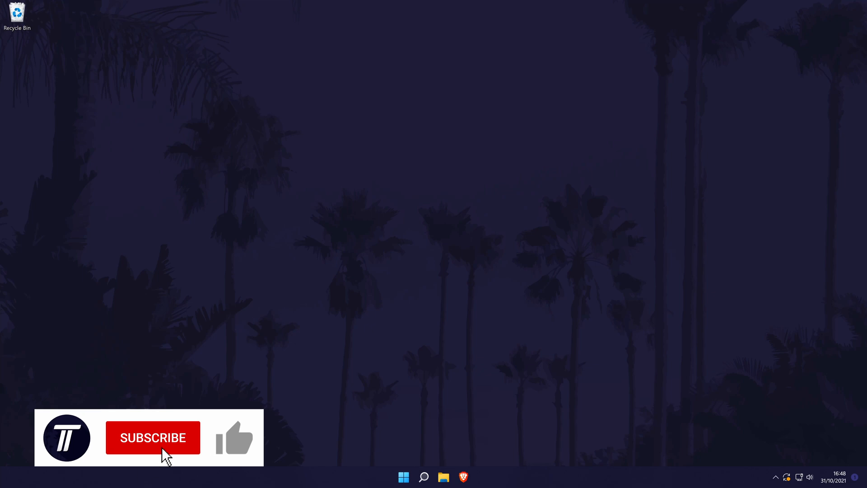
left_click(152, 437)
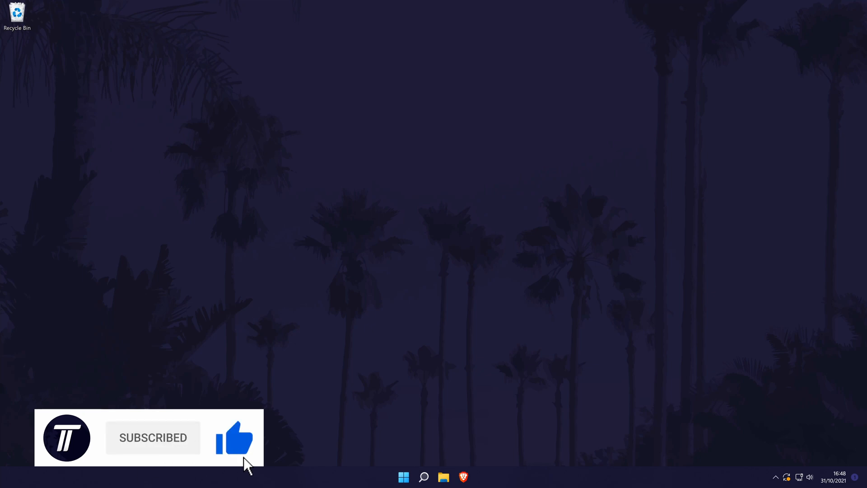